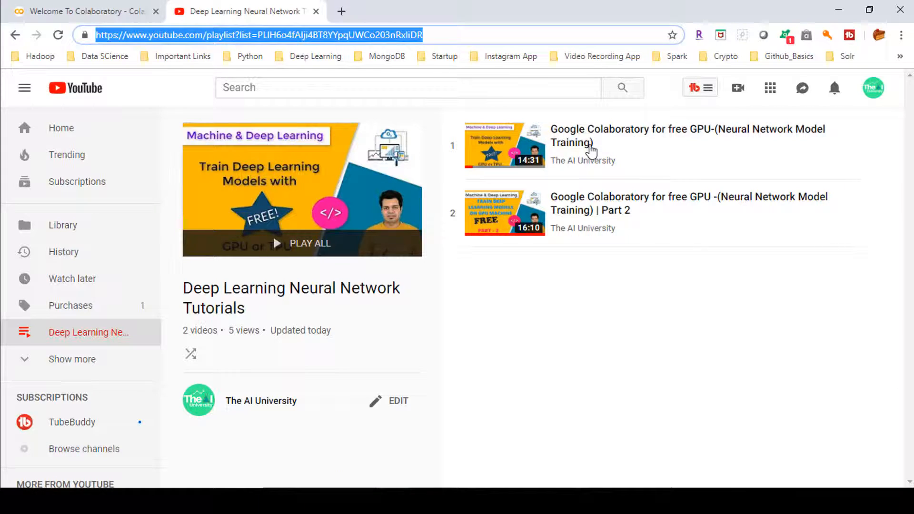
{"action": "mouse_move", "coordinate": [590, 151]}
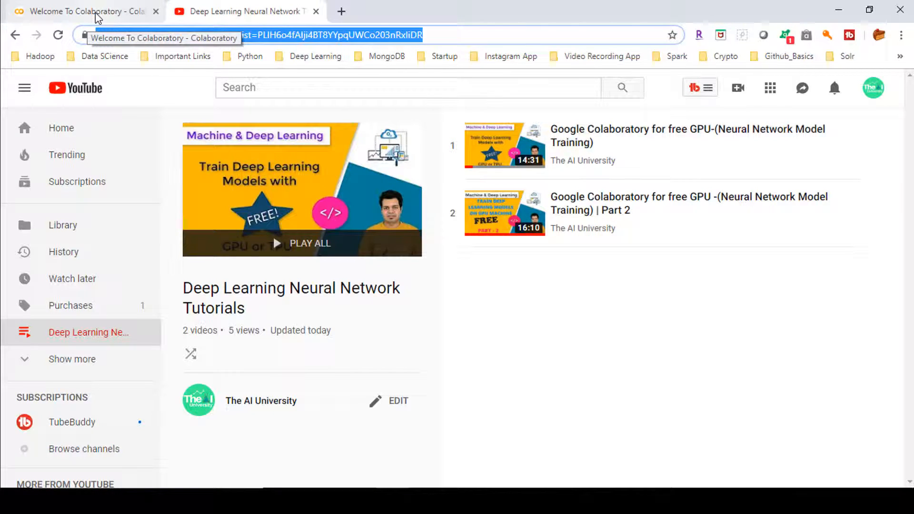
Switch from the YouTube playlist to the Colab welcome.ipynb browser tab
{"action": "left_click", "coordinate": [82, 12]}
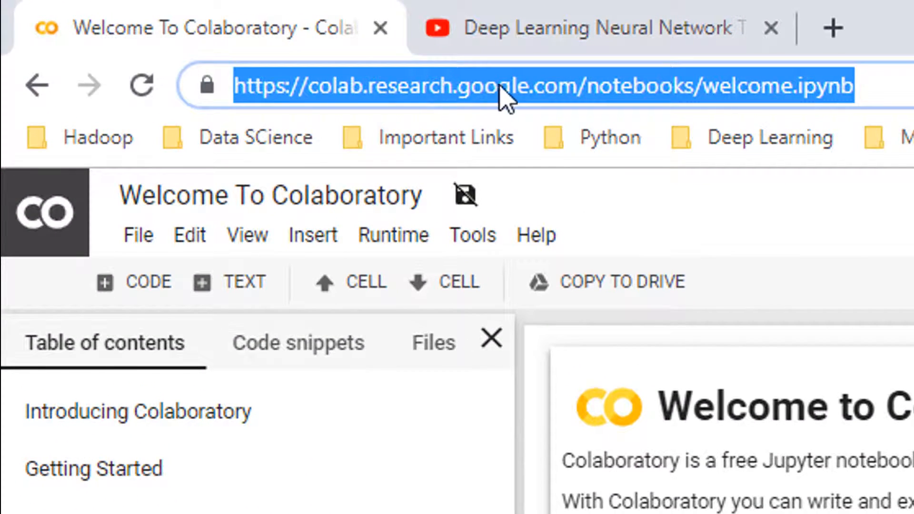
{"action": "mouse_move", "coordinate": [868, 268]}
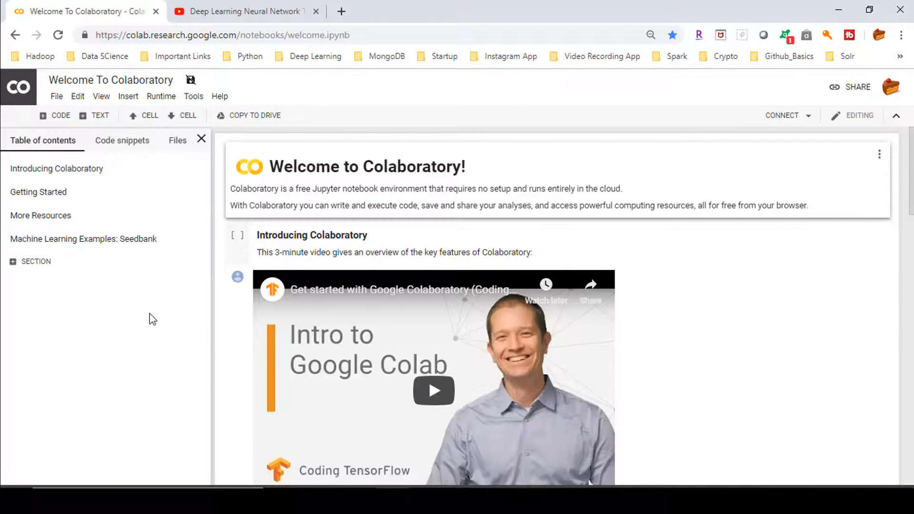
{"action": "mouse_move", "coordinate": [69, 269]}
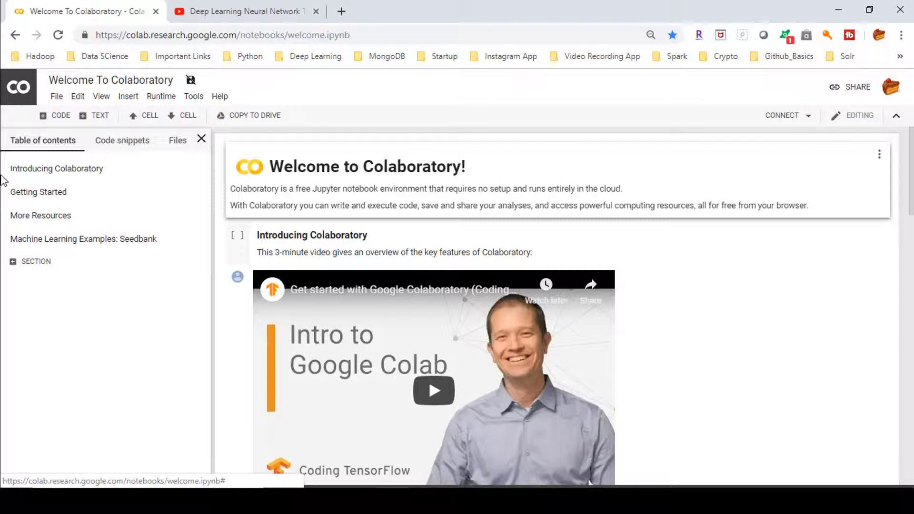
Create a new blank Python 3 notebook, Untitled4.ipynb, from the File menu
{"action": "left_click", "coordinate": [56, 96]}
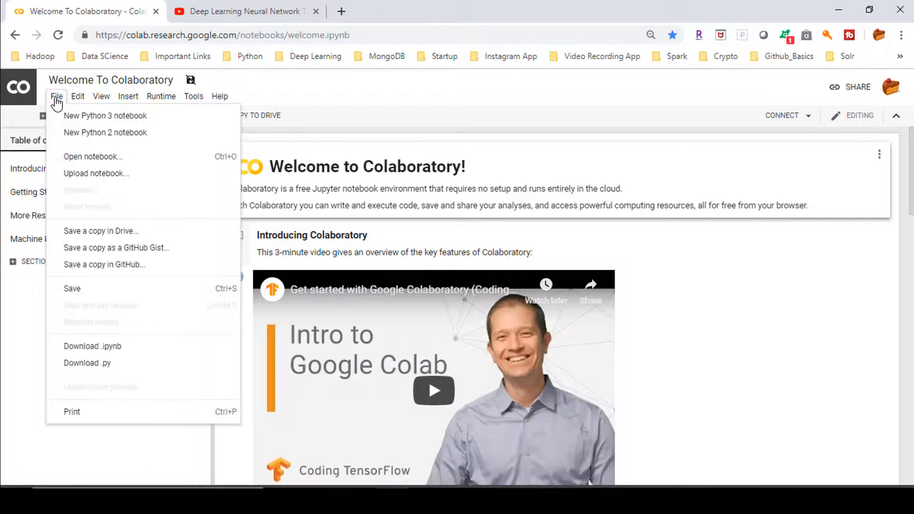
{"action": "mouse_move", "coordinate": [105, 133]}
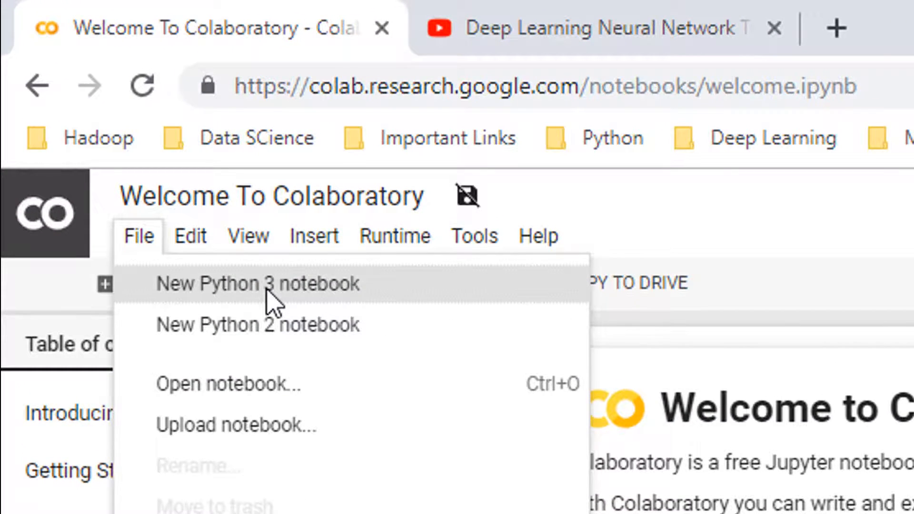
{"action": "left_click", "coordinate": [259, 284]}
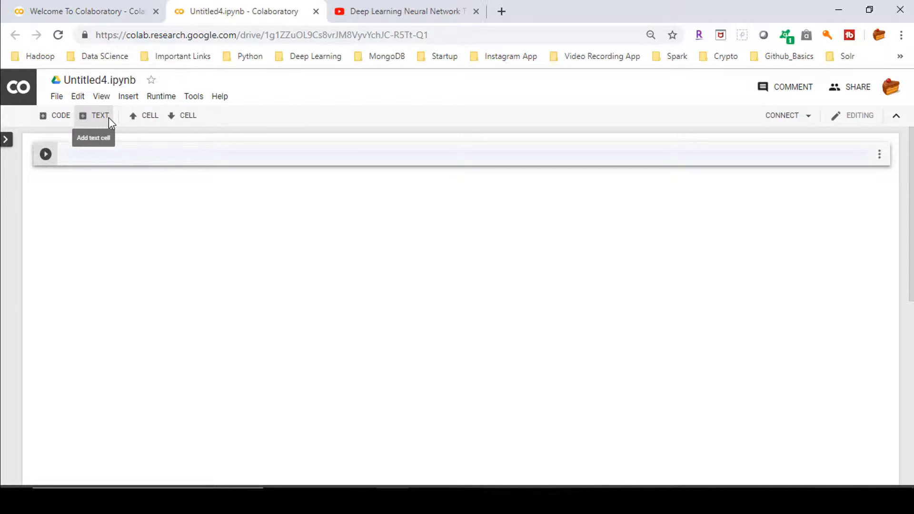
Set the notebook's hardware accelerator to GPU in Runtime > Change runtime type and save
{"action": "left_click", "coordinate": [161, 96]}
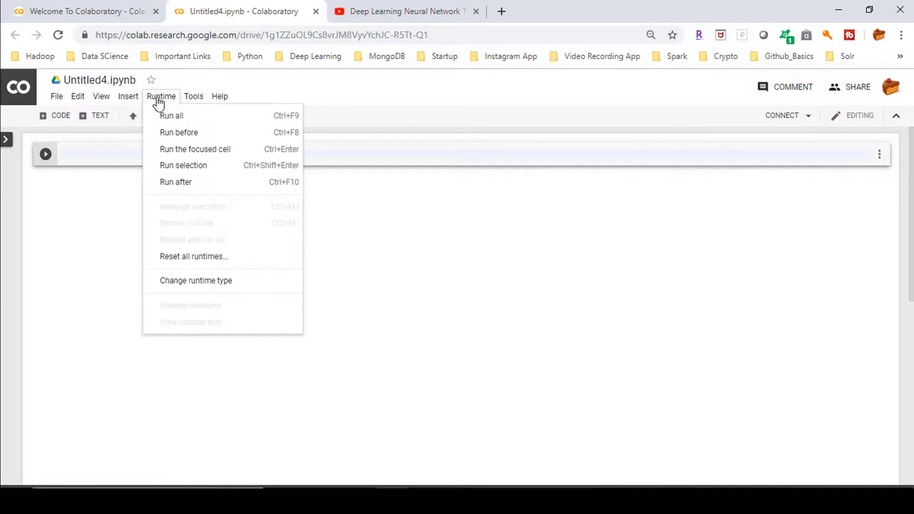
{"action": "mouse_move", "coordinate": [177, 285]}
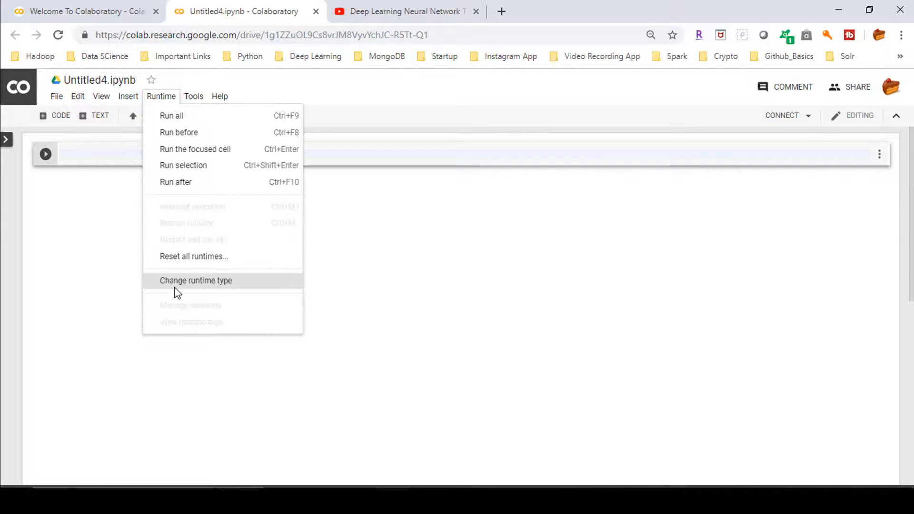
{"action": "left_click", "coordinate": [196, 279]}
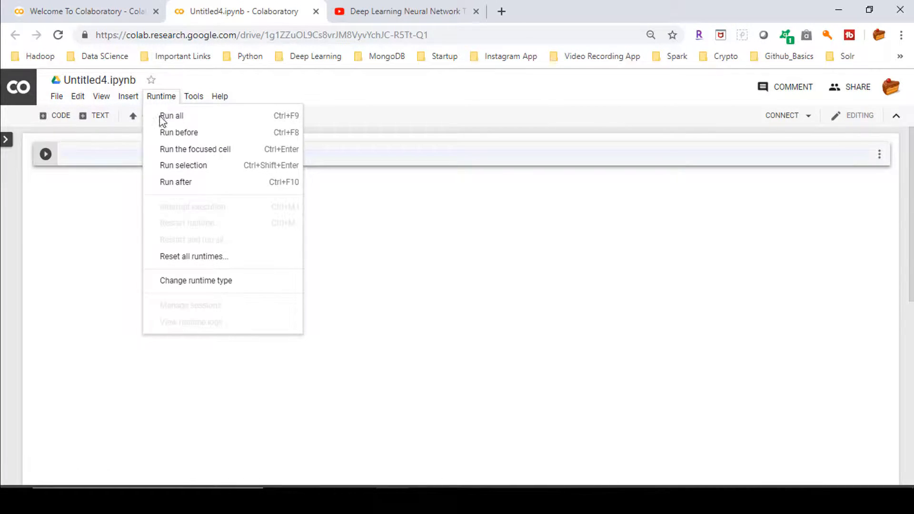
{"action": "left_click", "coordinate": [196, 280]}
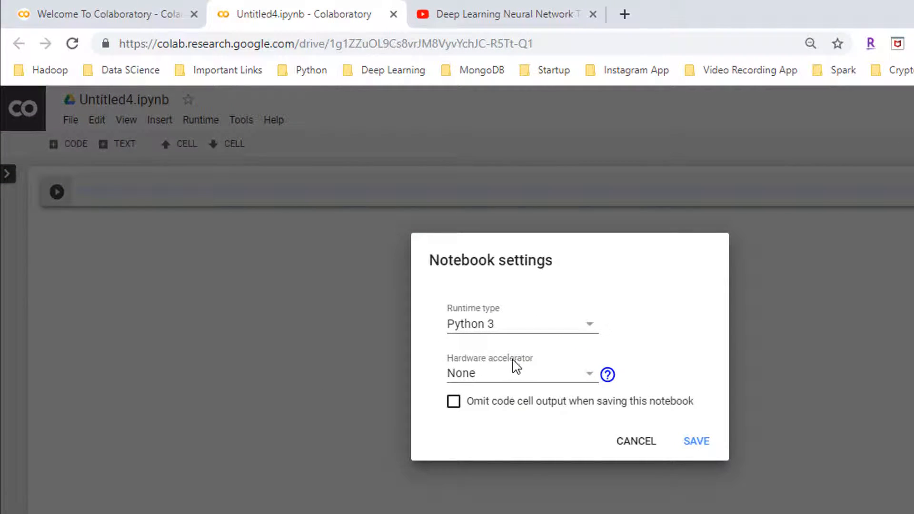
{"action": "mouse_move", "coordinate": [494, 381]}
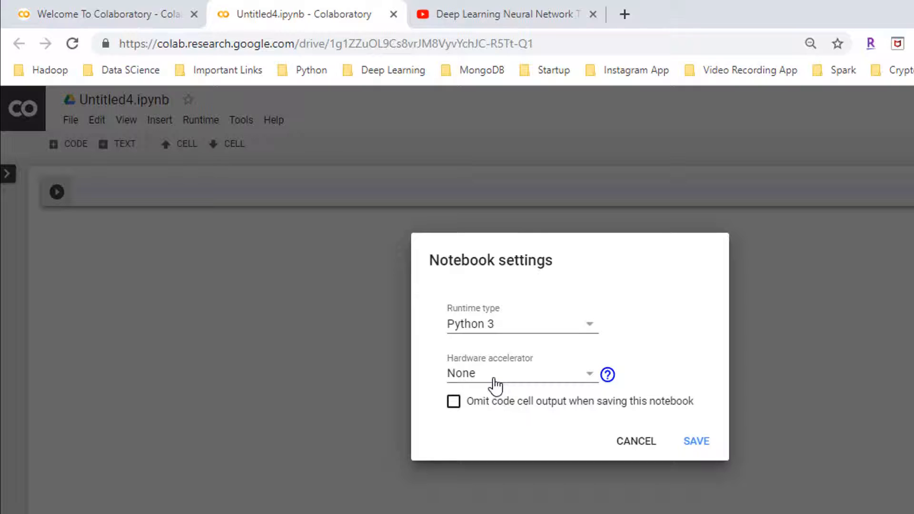
{"action": "left_click", "coordinate": [521, 373]}
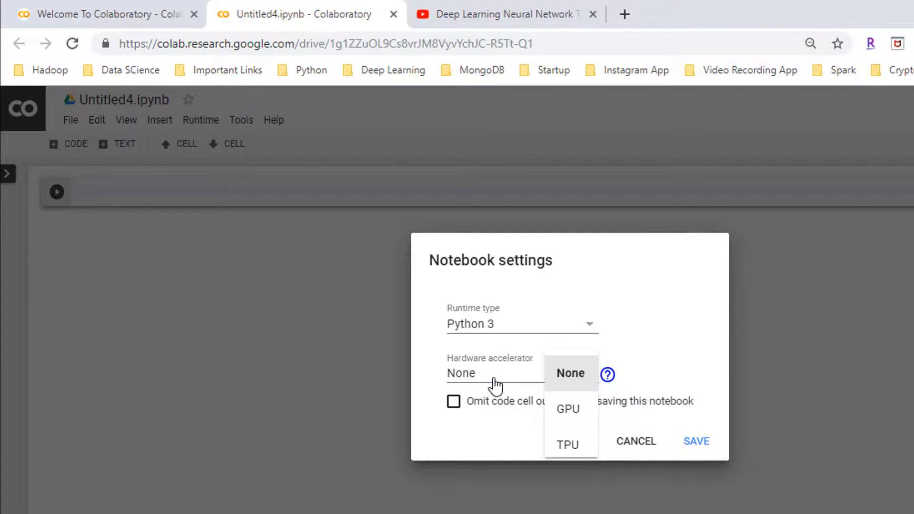
{"action": "mouse_move", "coordinate": [574, 419]}
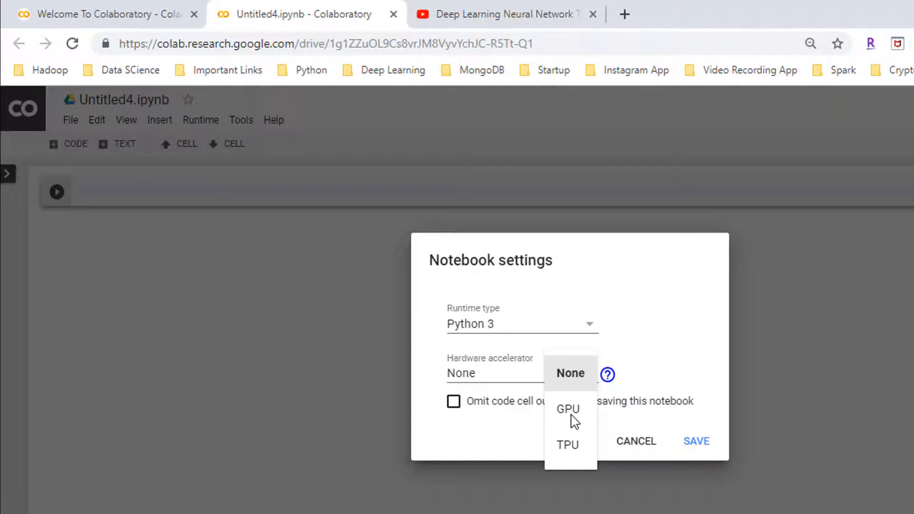
{"action": "left_click", "coordinate": [567, 408]}
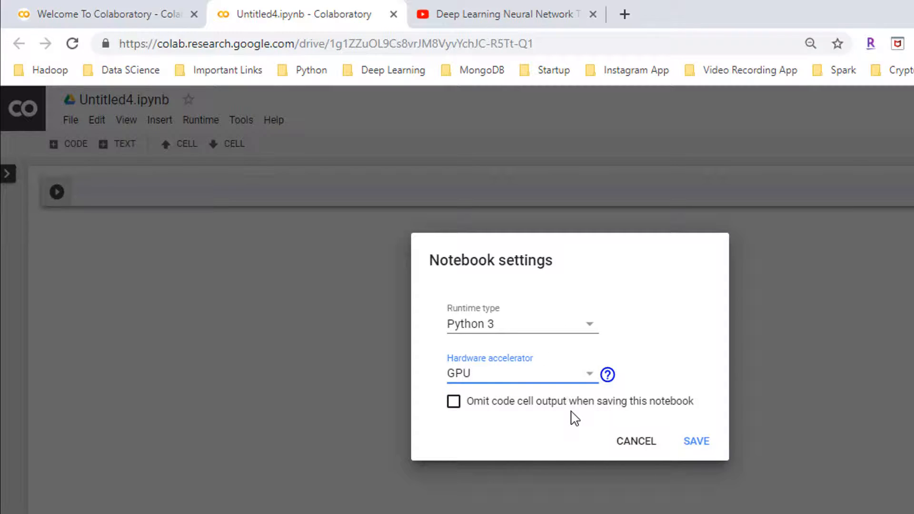
{"action": "left_click", "coordinate": [695, 440]}
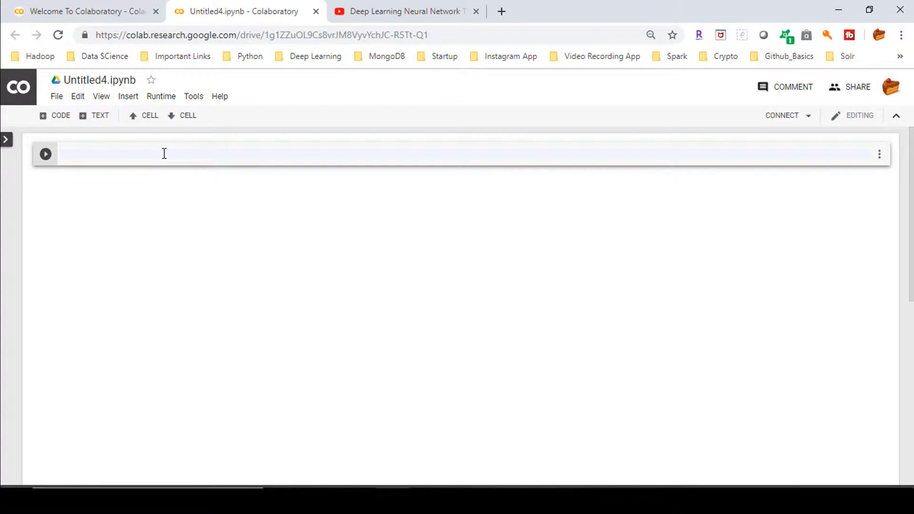
Enter 'import tensorflow as tf' in the first cell and run it as execution [1]
{"action": "type", "text": "impor"}
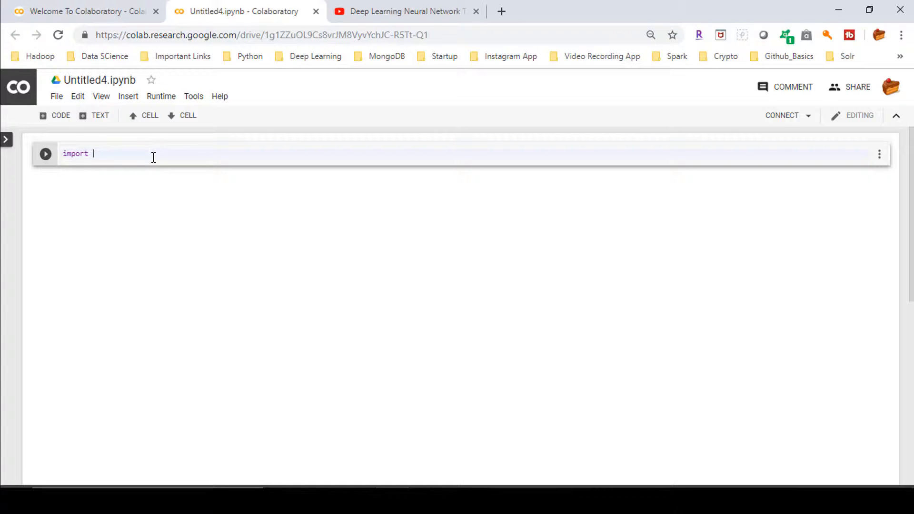
{"action": "type", "text": "tensorflow as"}
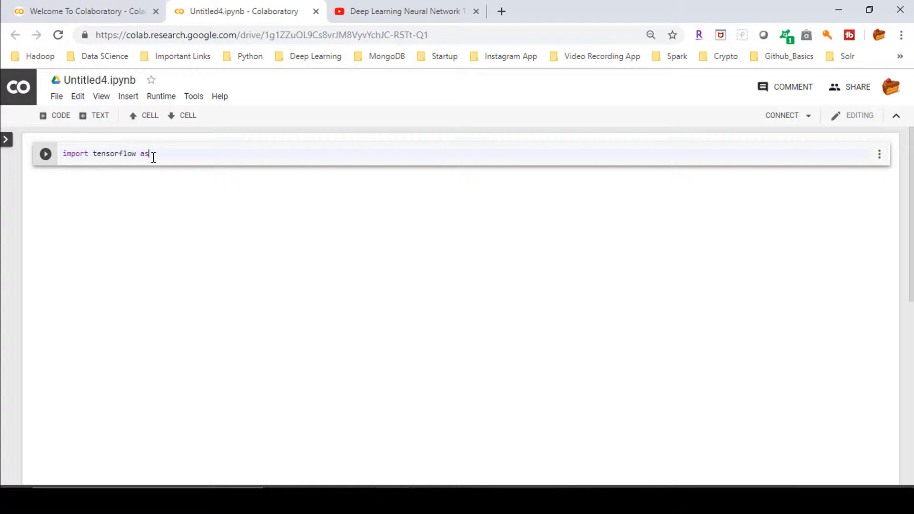
{"action": "type", "text": "tf"}
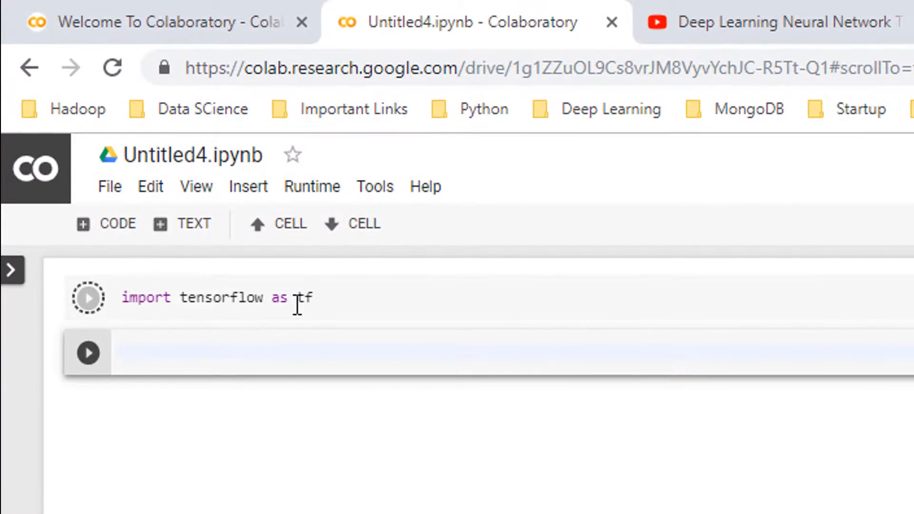
{"action": "left_click", "coordinate": [88, 297]}
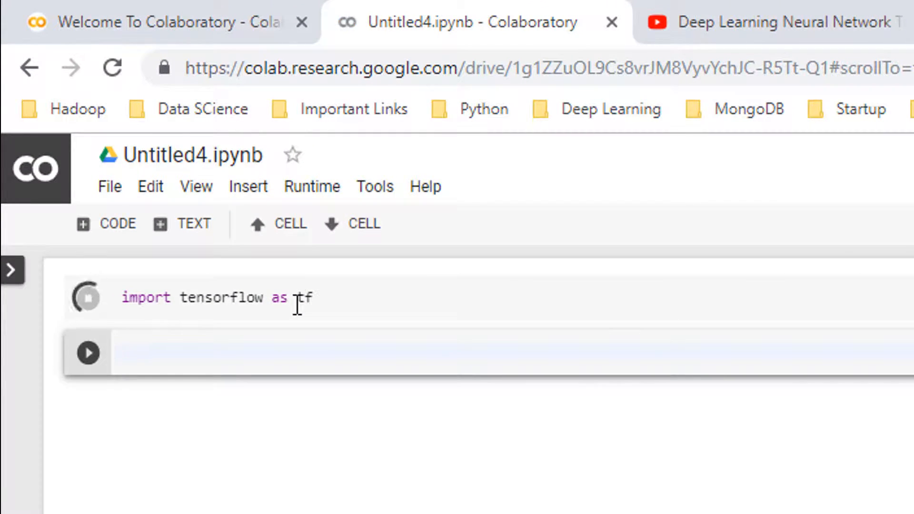
{"action": "left_click", "coordinate": [87, 297]}
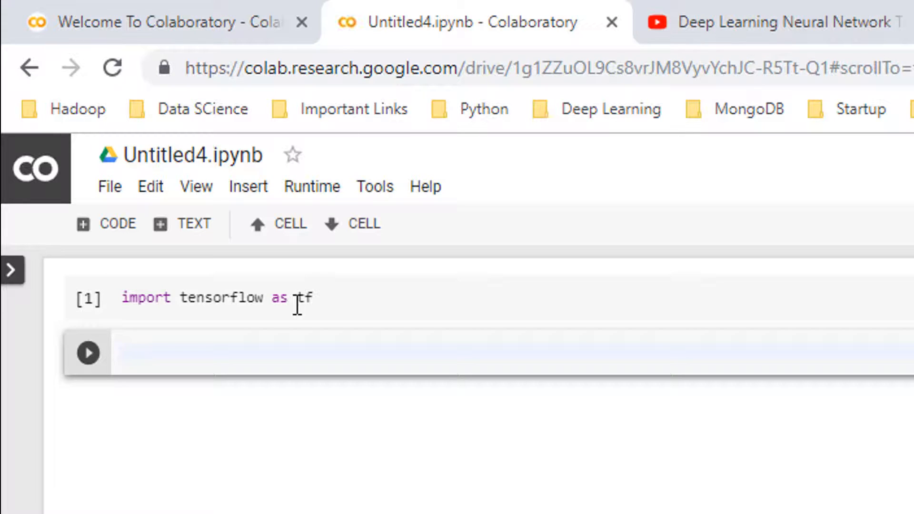
{"action": "left_click", "coordinate": [233, 352]}
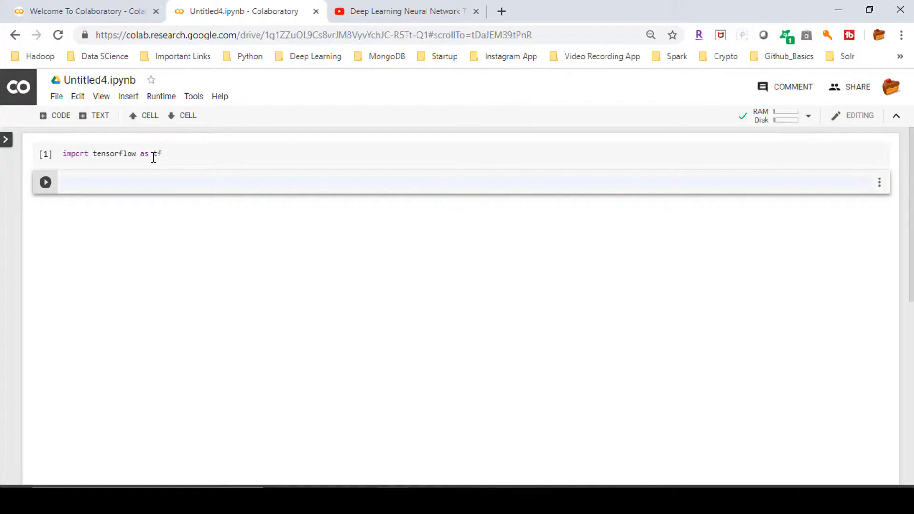
{"action": "left_click", "coordinate": [233, 181]}
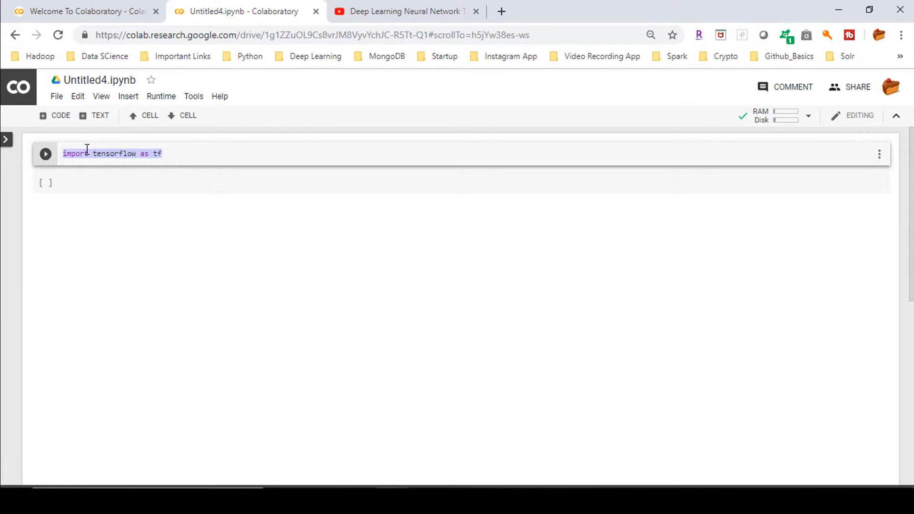
{"action": "mouse_move", "coordinate": [135, 179]}
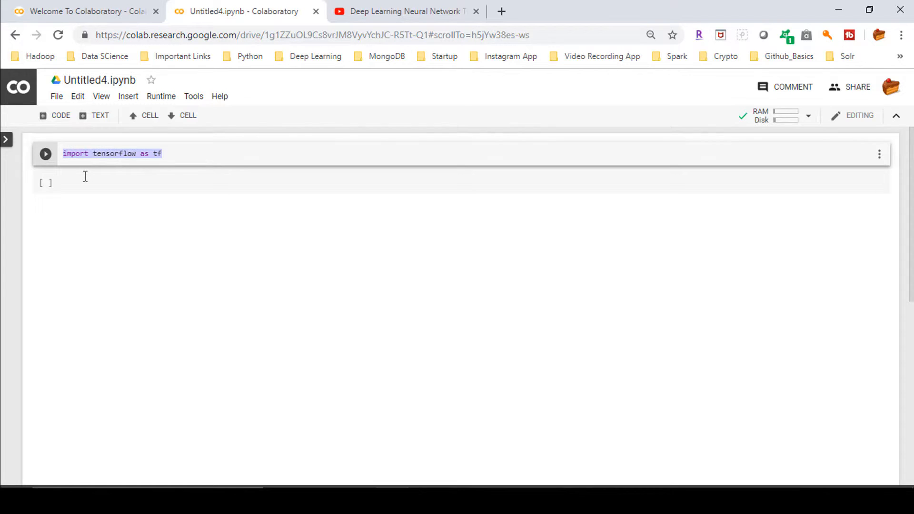
{"action": "left_click", "coordinate": [45, 153]}
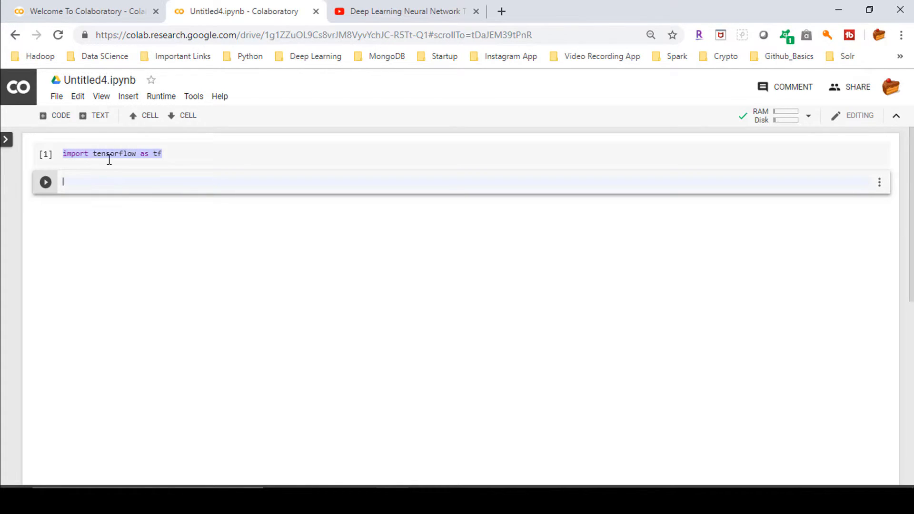
{"action": "mouse_move", "coordinate": [131, 178]}
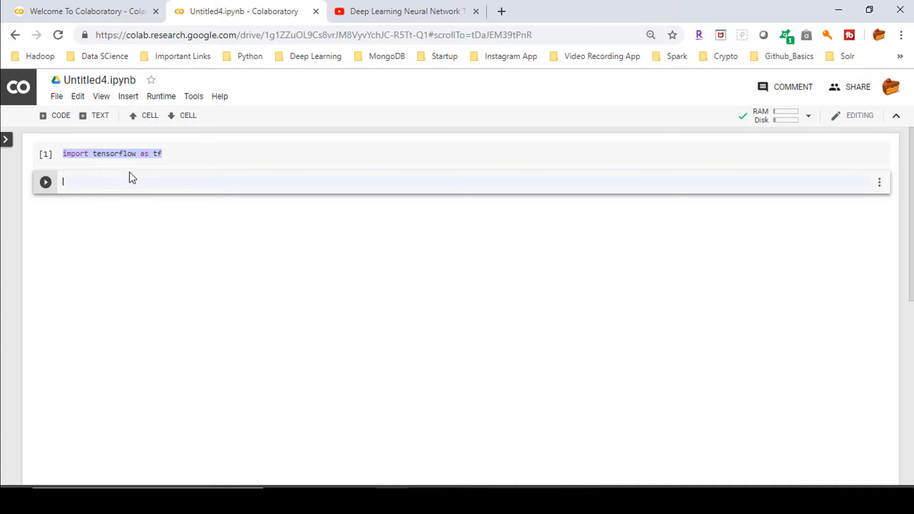